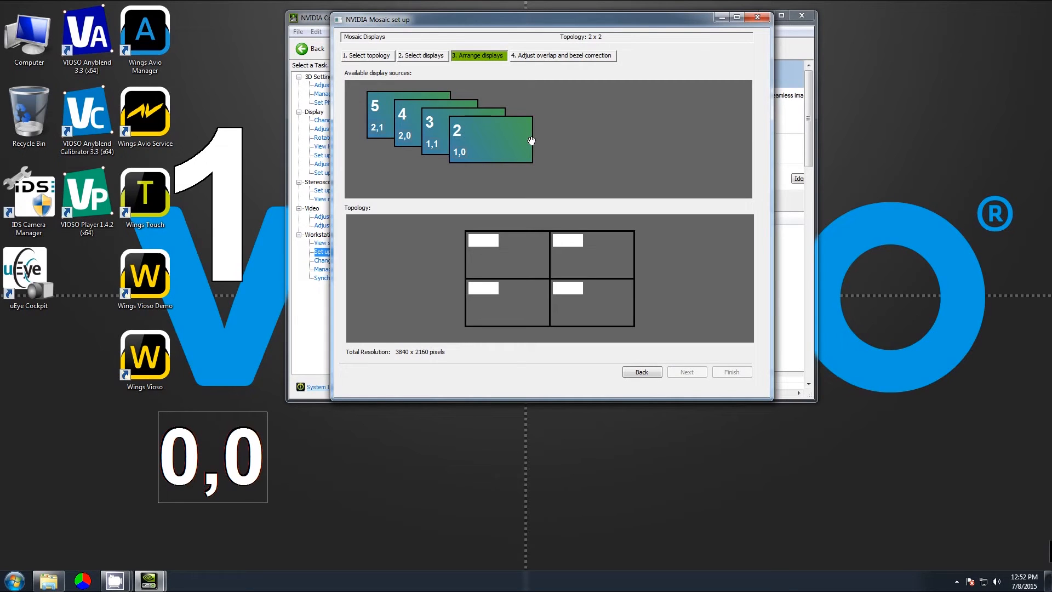
pyautogui.moveTo(484, 138)
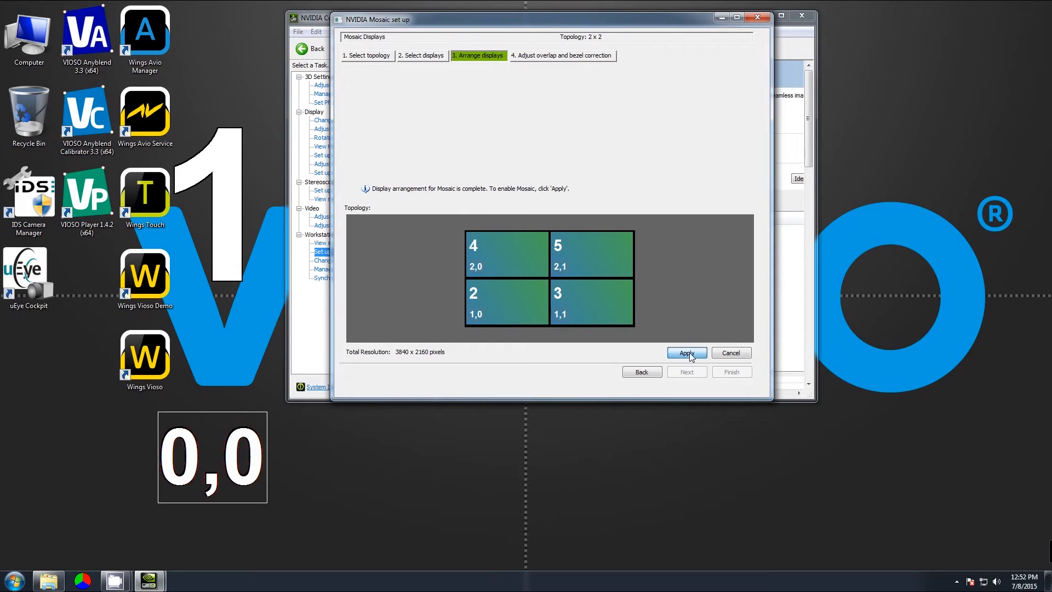
# Step: Apply the 2x2 Mosaic layout, keep the new desktop configuration, and finish the wizard
pyautogui.click(685, 352)
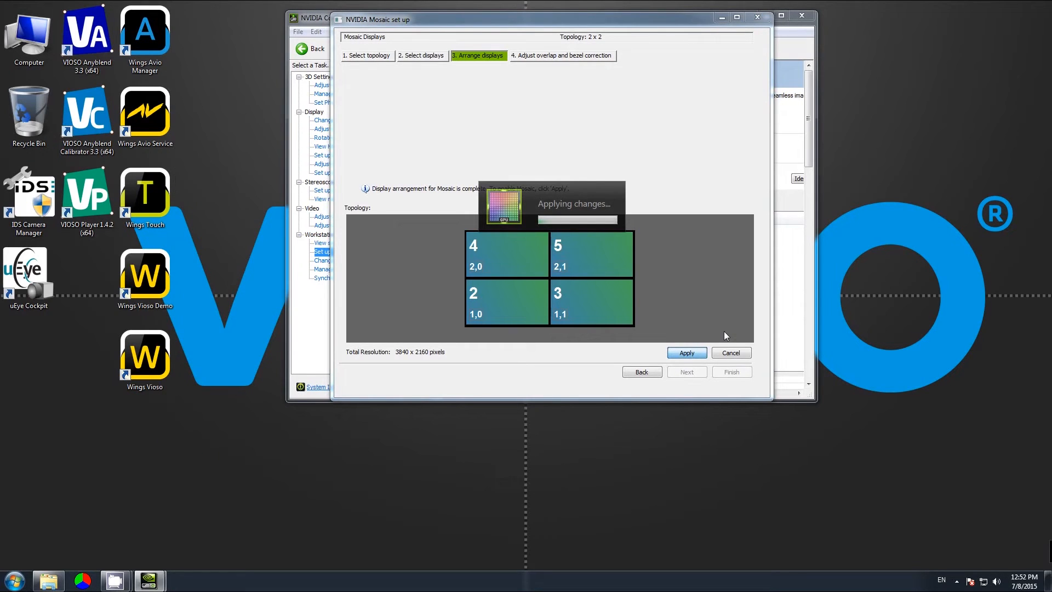
pyautogui.click(685, 353)
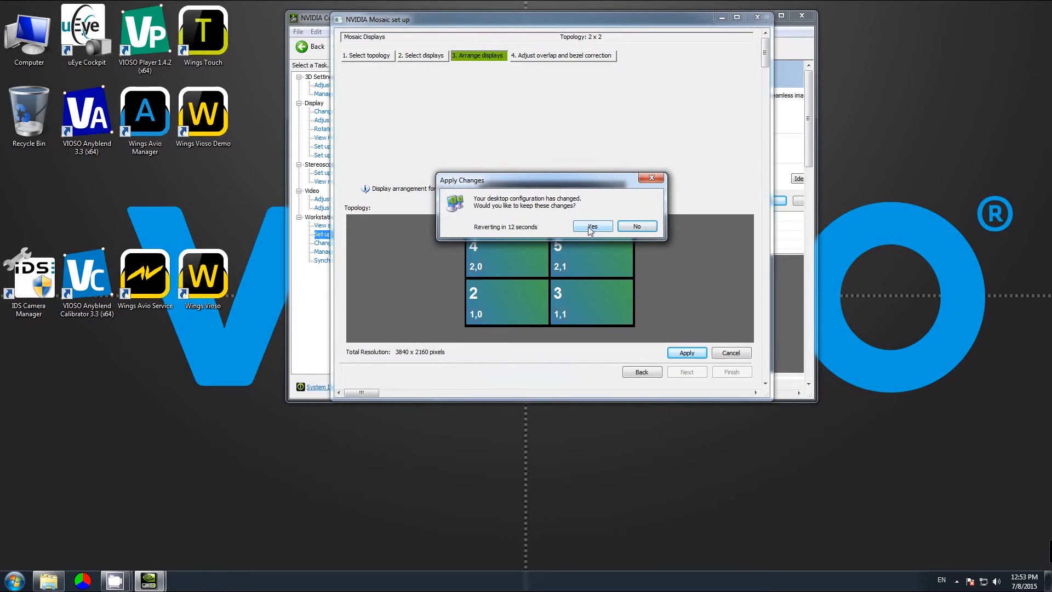
pyautogui.click(591, 226)
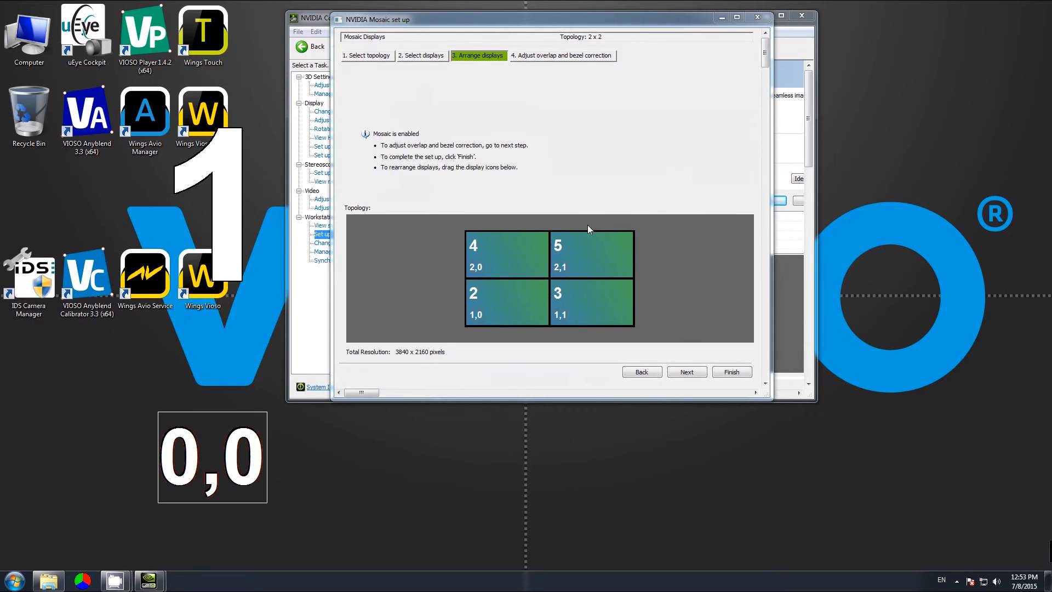
pyautogui.moveTo(728, 309)
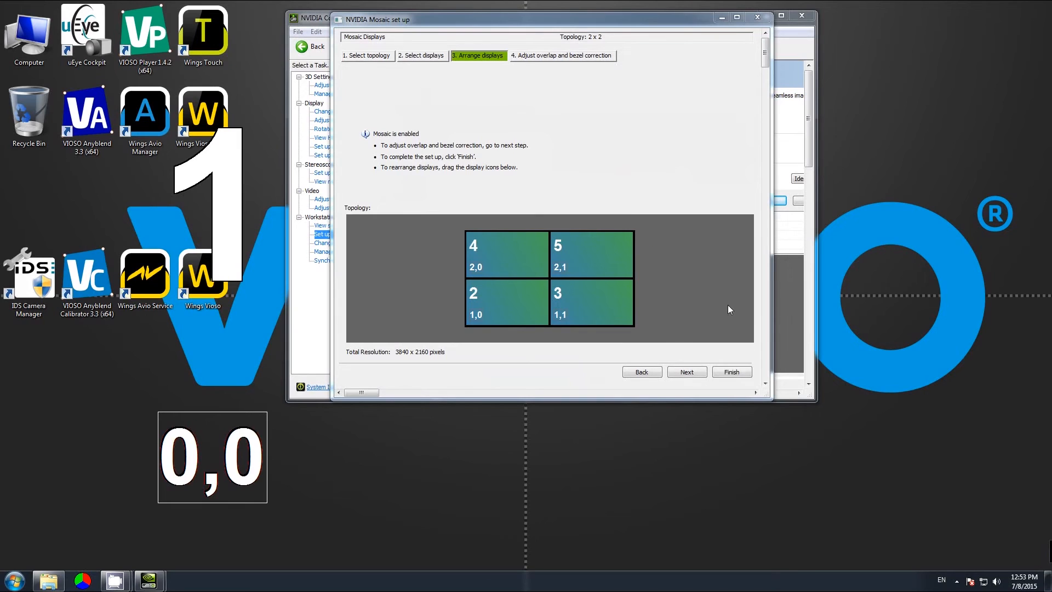
pyautogui.click(730, 371)
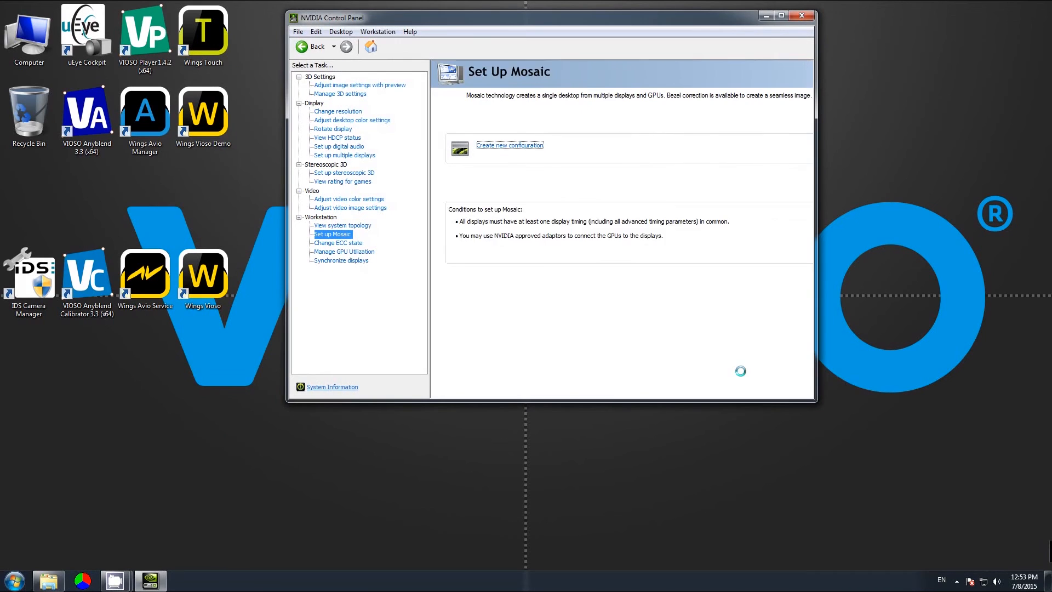
# Step: Close NVIDIA Control Panel after reviewing the 2x2, 3840x2160 Mosaic Displays summary
pyautogui.click(509, 145)
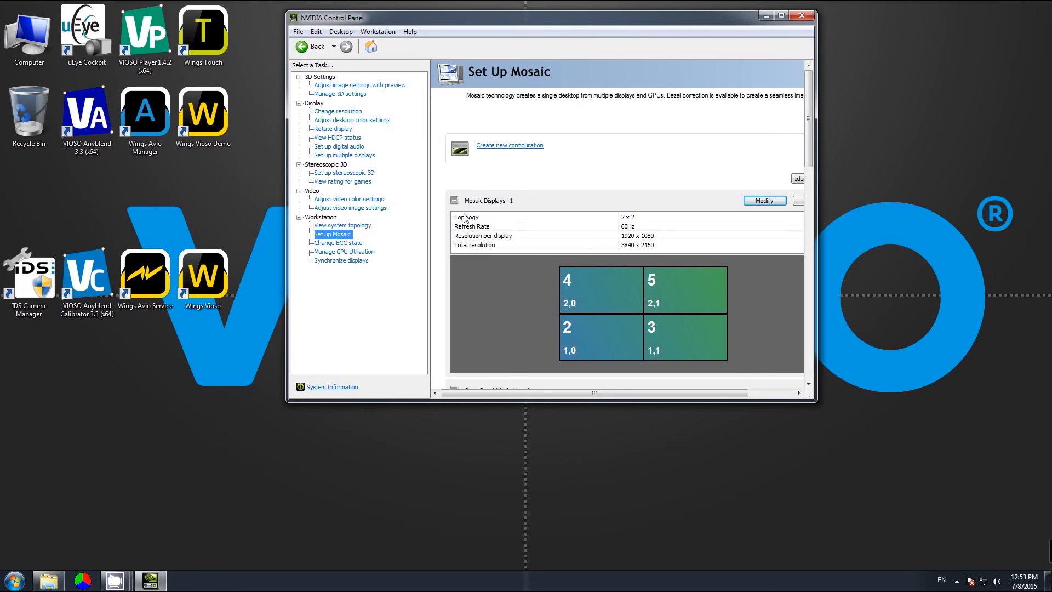
pyautogui.moveTo(500, 206)
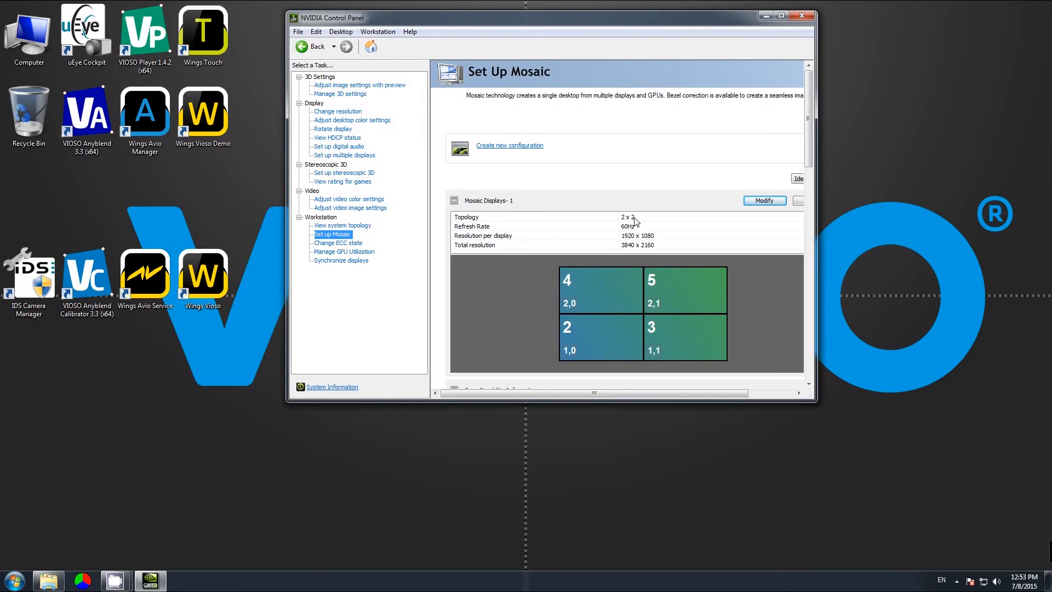
pyautogui.moveTo(623, 251)
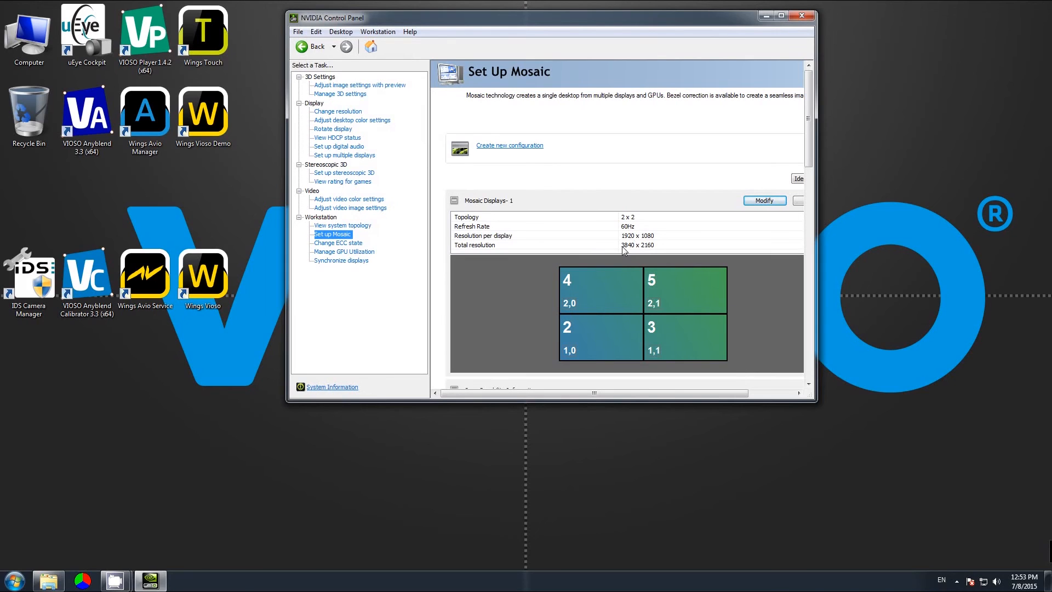
pyautogui.moveTo(648, 252)
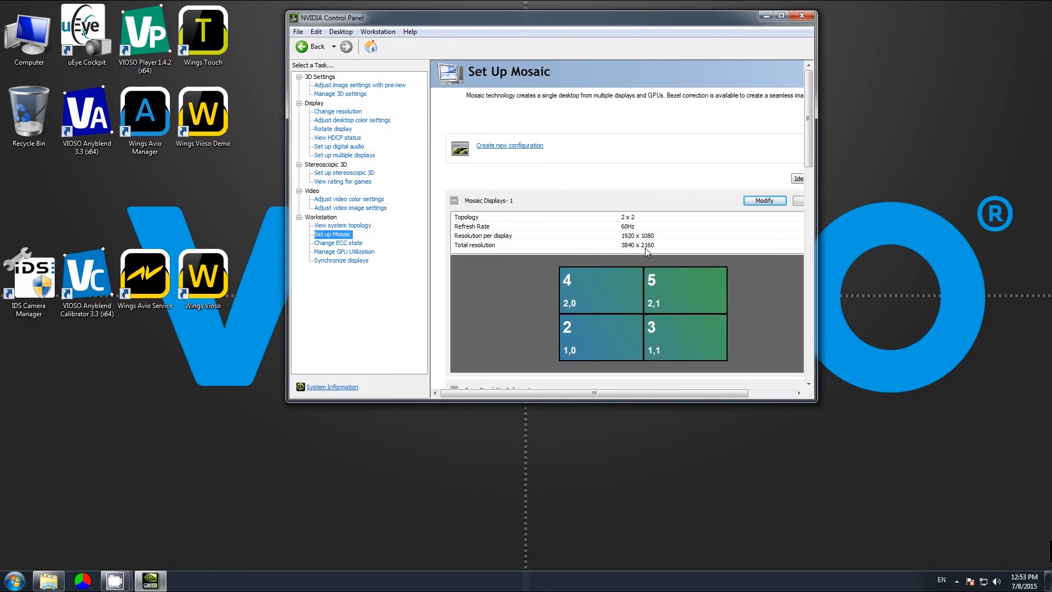
pyautogui.moveTo(737, 309)
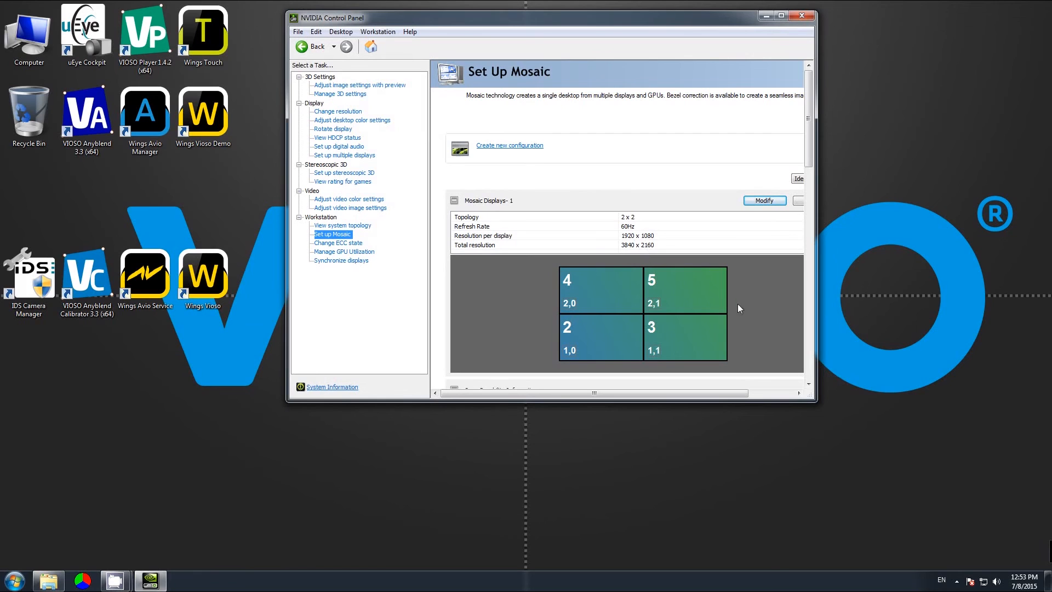
pyautogui.moveTo(765, 16)
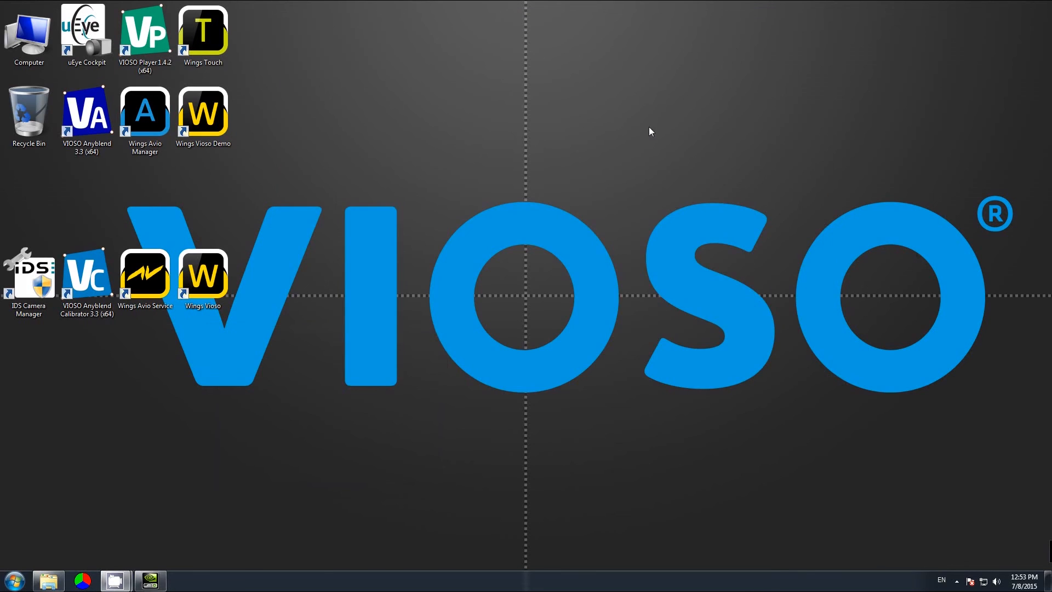
# Step: Open Screen resolution from the desktop and select display 2, the 3840x2160 projector
pyautogui.rightClick(649, 132)
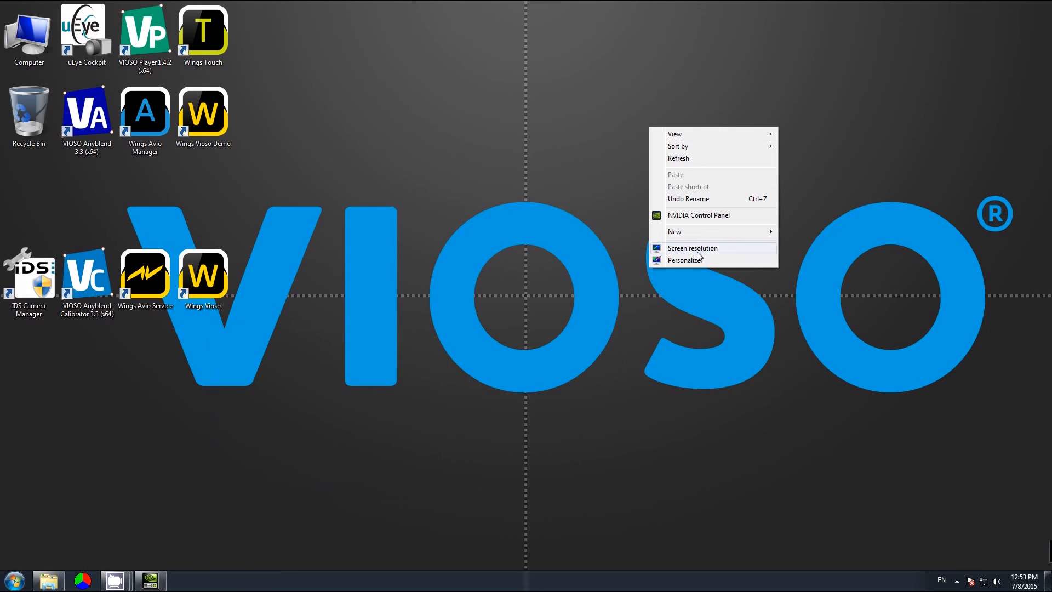
pyautogui.click(692, 247)
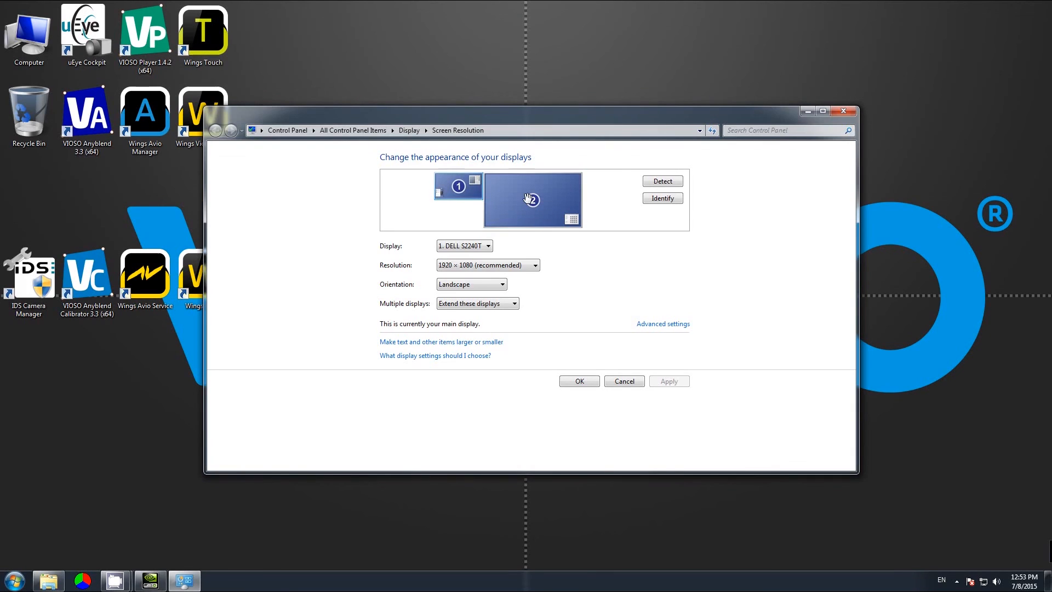
pyautogui.click(532, 200)
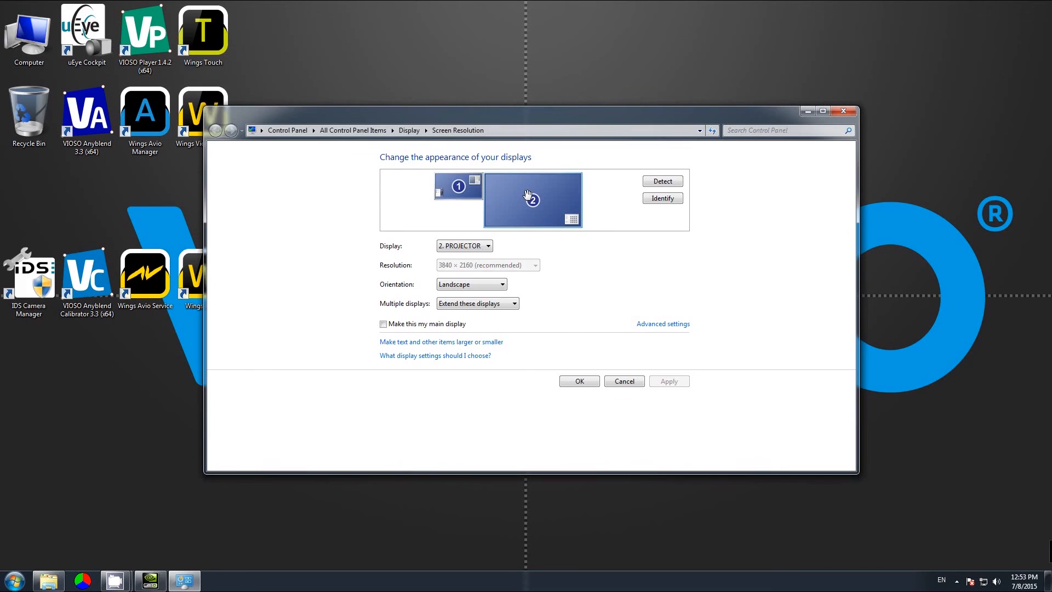